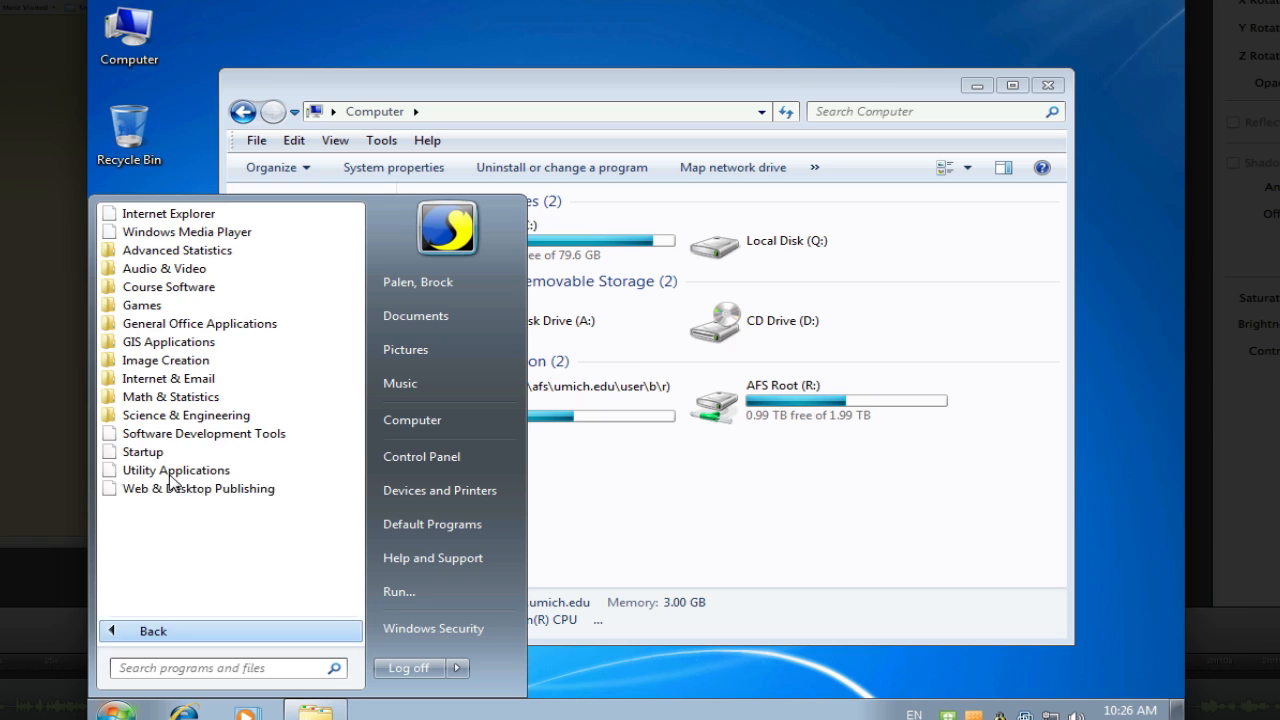
pyautogui.moveTo(168, 340)
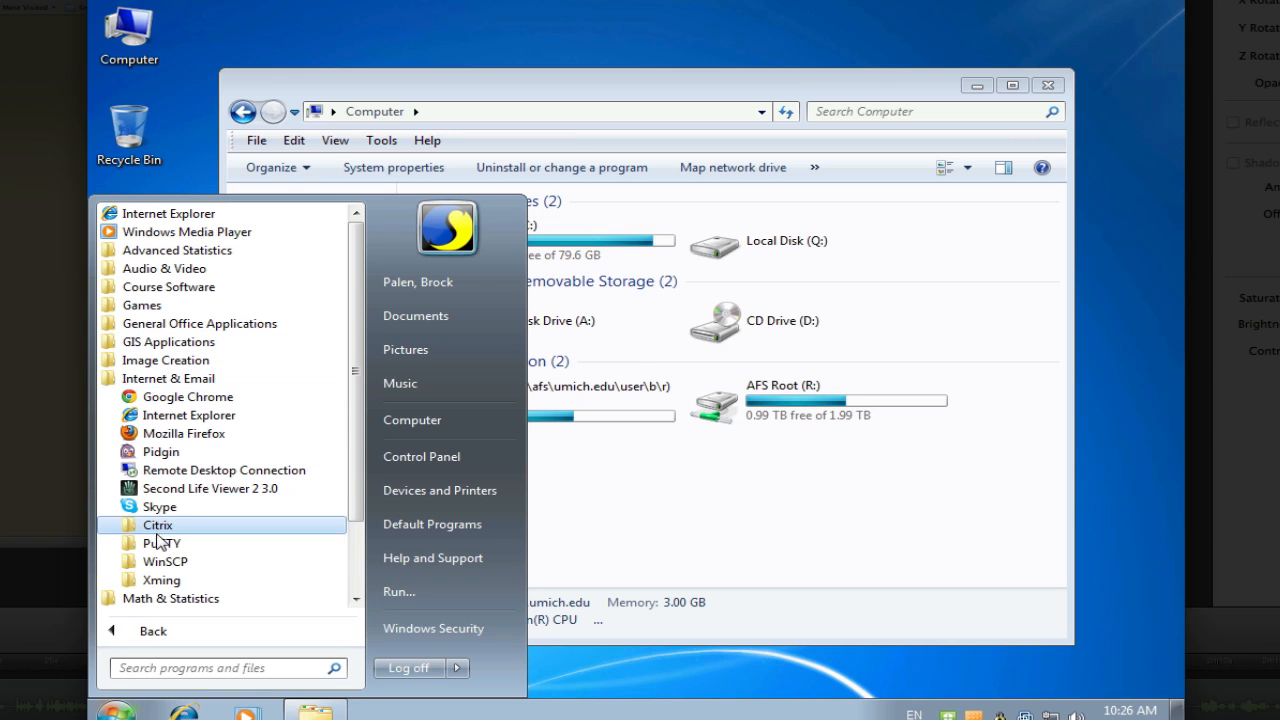
pyautogui.moveTo(160, 544)
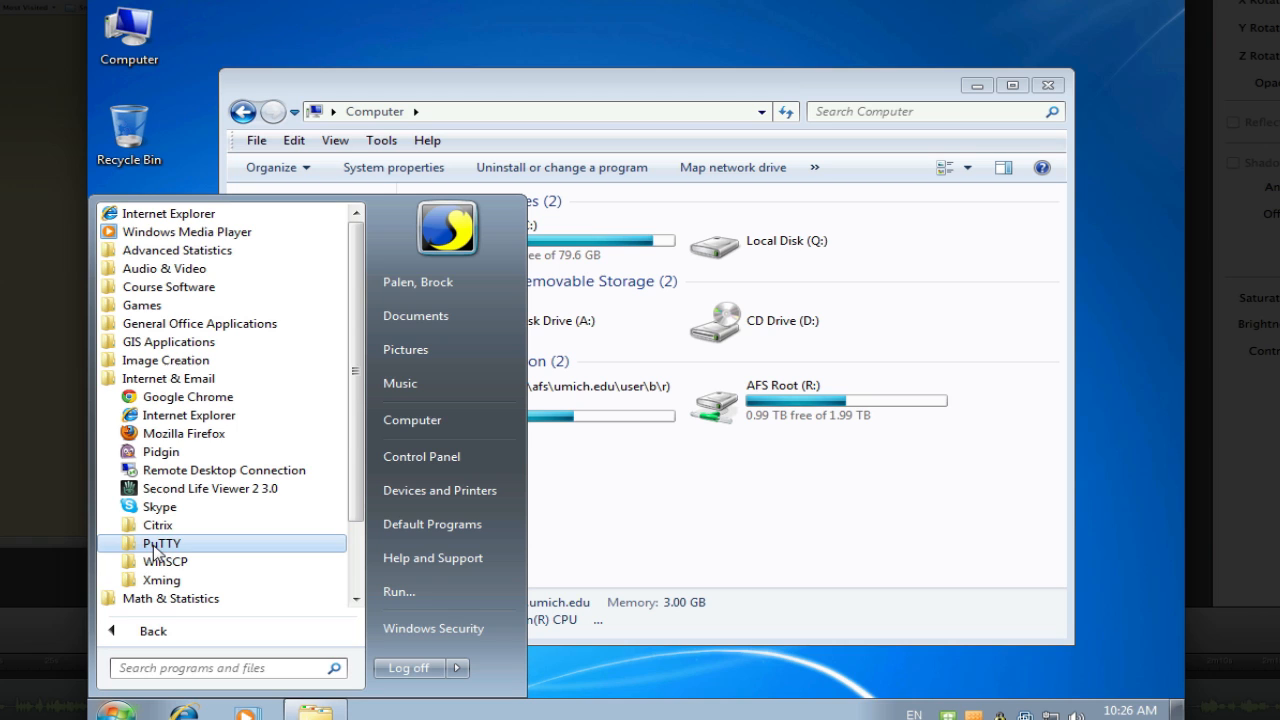
# Launch PSFTP from the PuTTY program group in the Start menu.
pyautogui.click(160, 544)
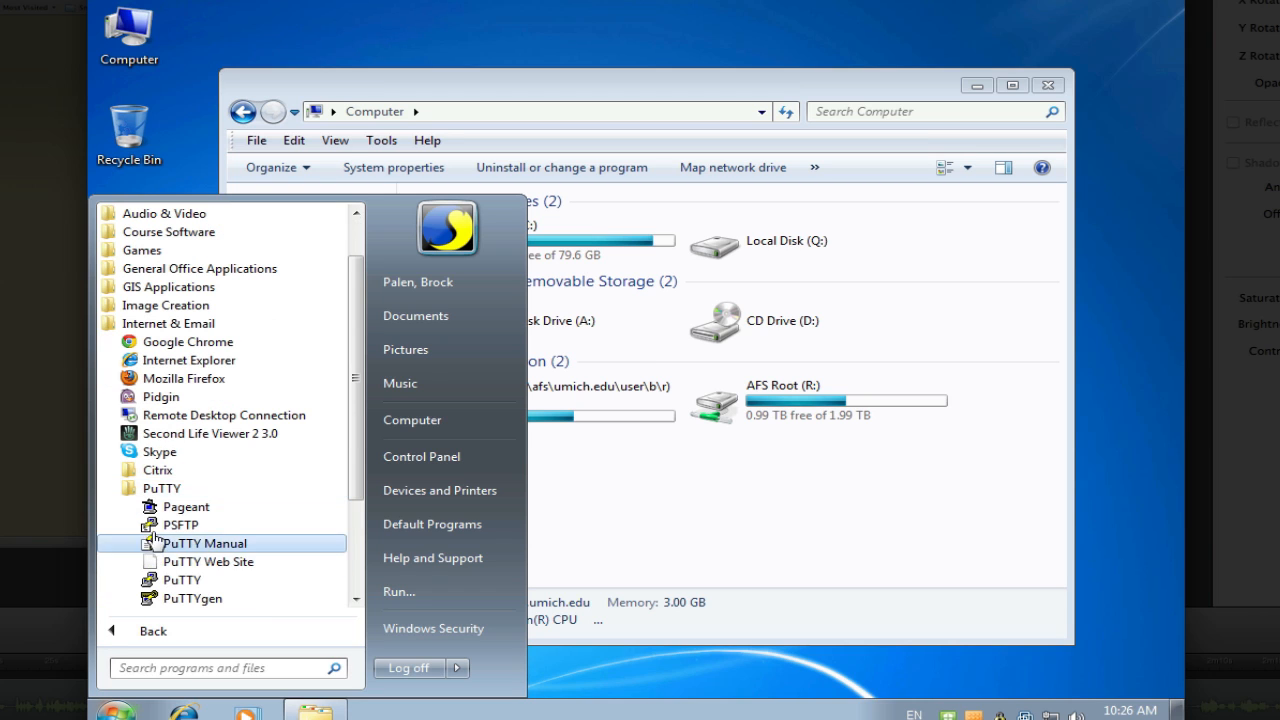
pyautogui.moveTo(182, 580)
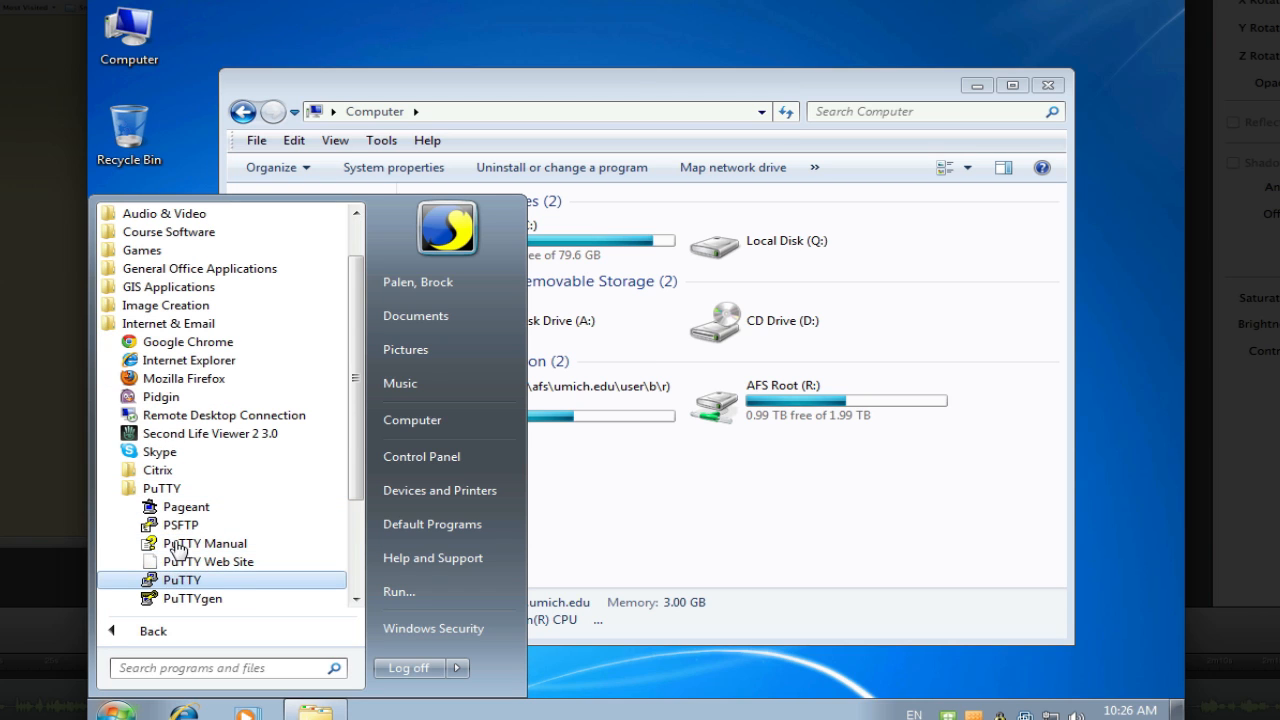
pyautogui.click(180, 524)
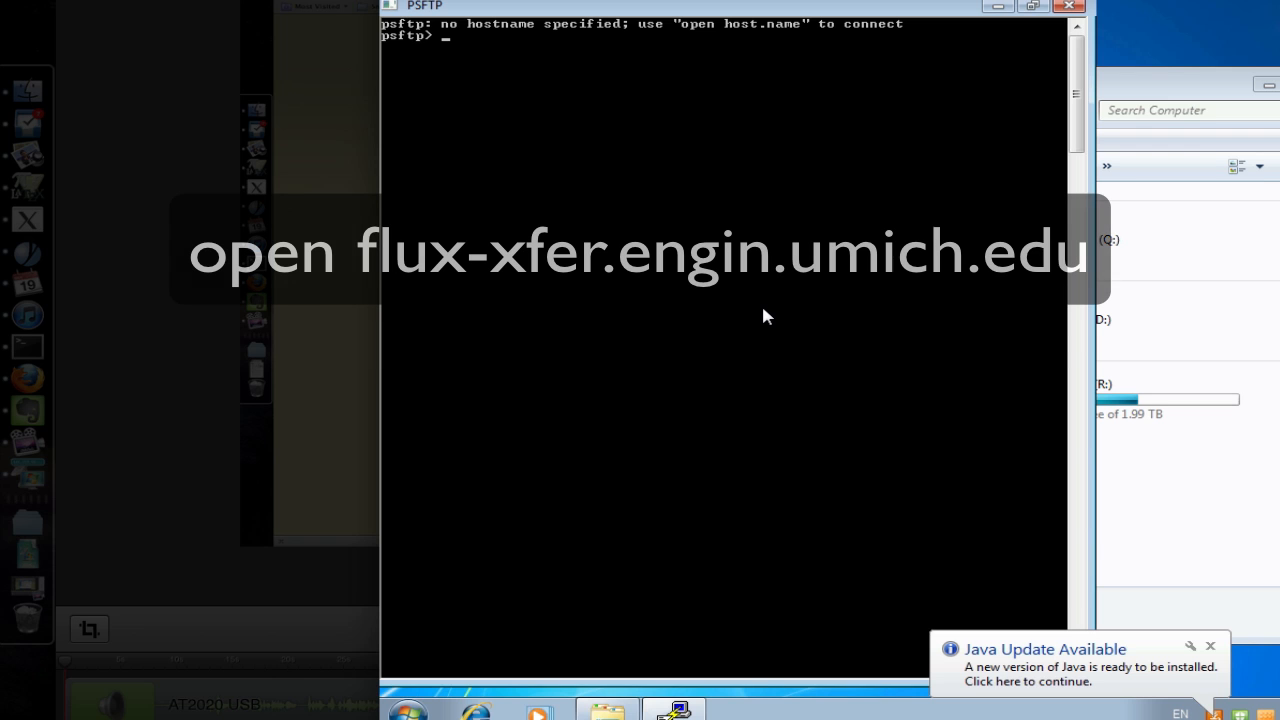
# Connect to flux-xfer.engin.umich.edu, authenticate, and request the help listing.
pyautogui.write('open')
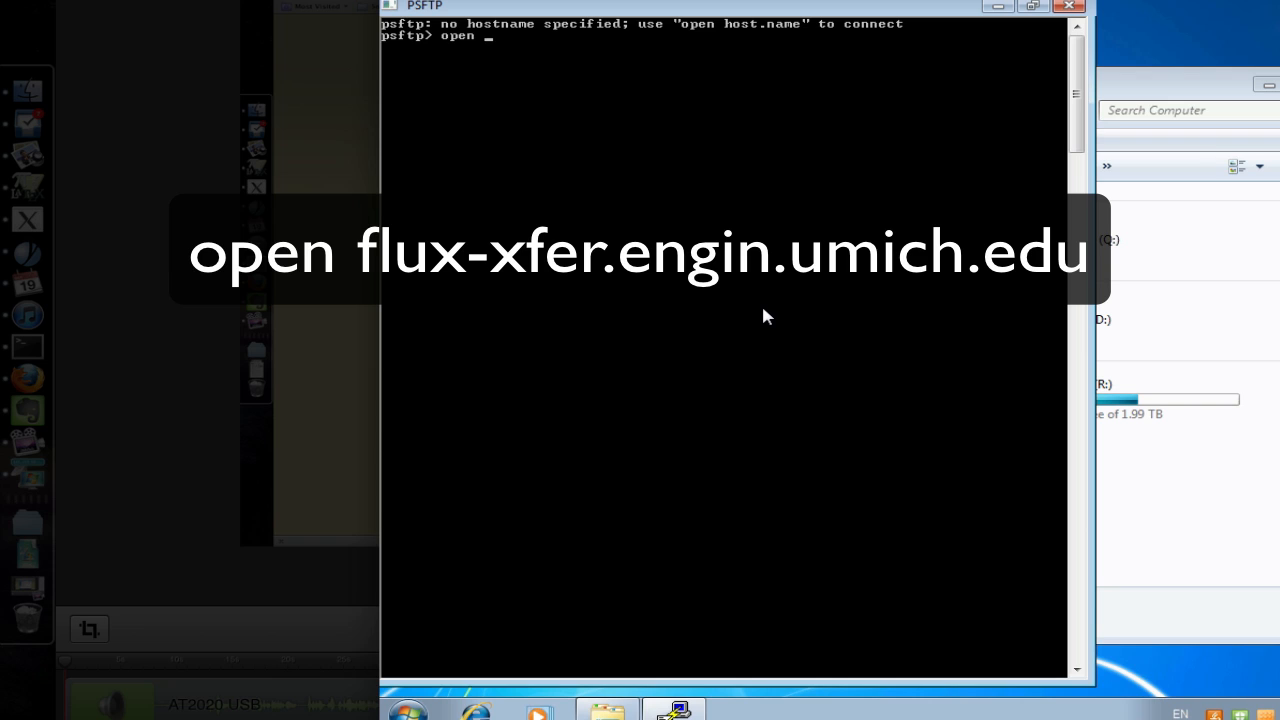
pyautogui.write('flux')
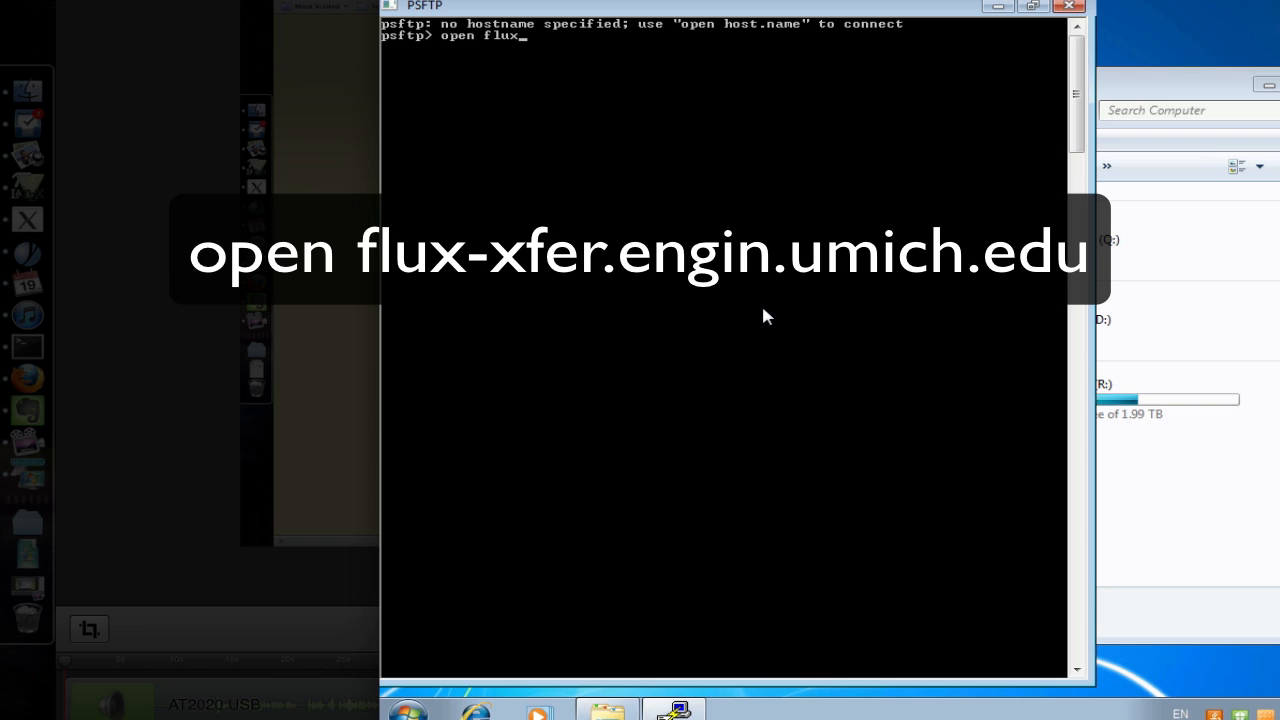
pyautogui.write('-x')
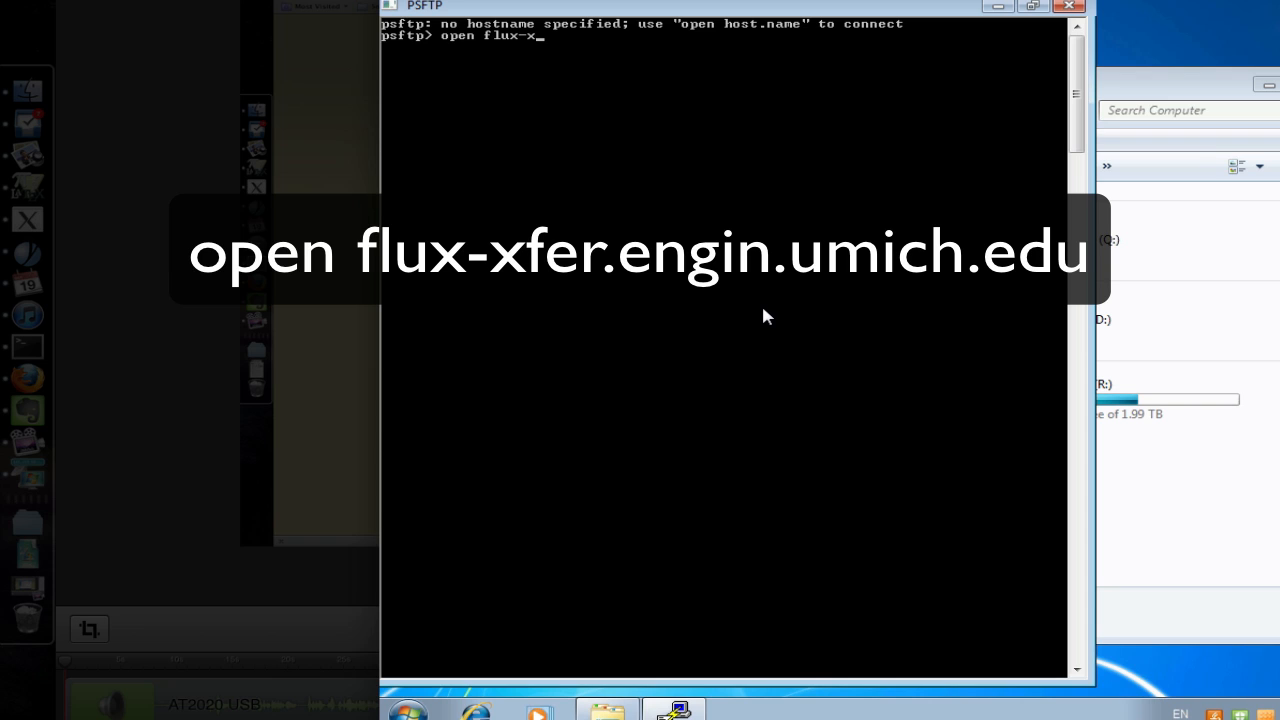
pyautogui.write('fer.engin.umich.edu')
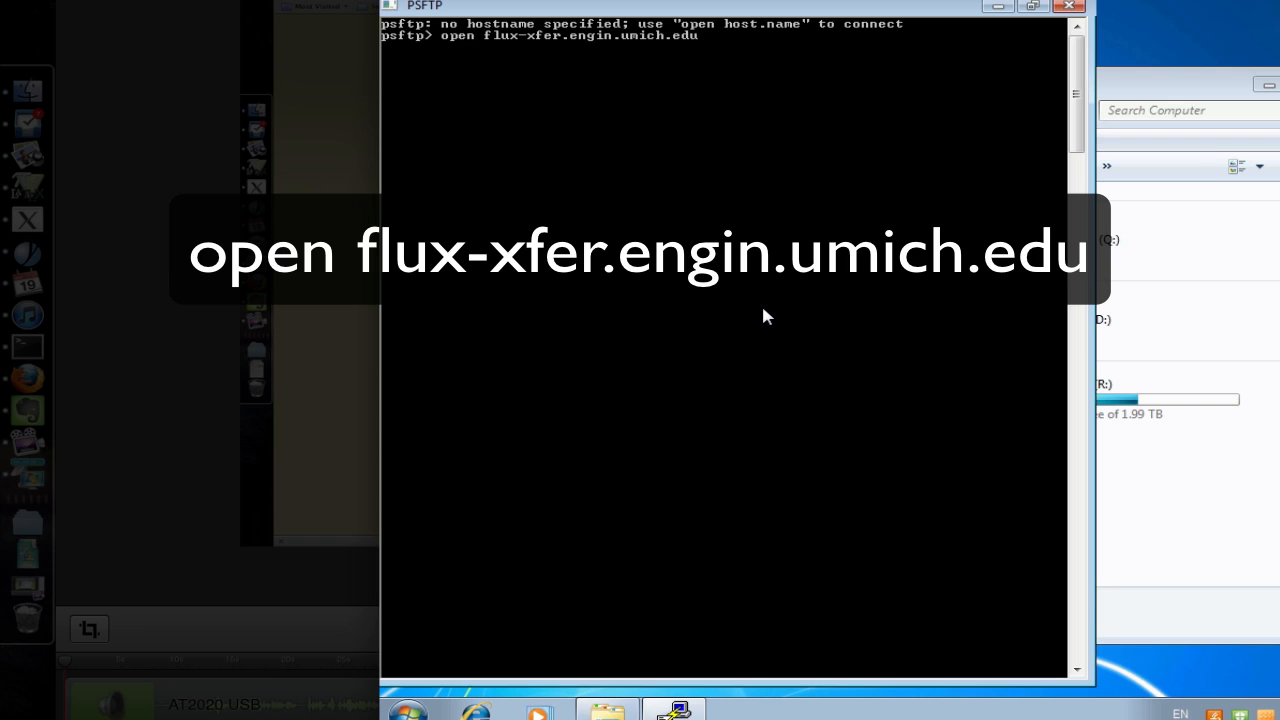
pyautogui.write('b')
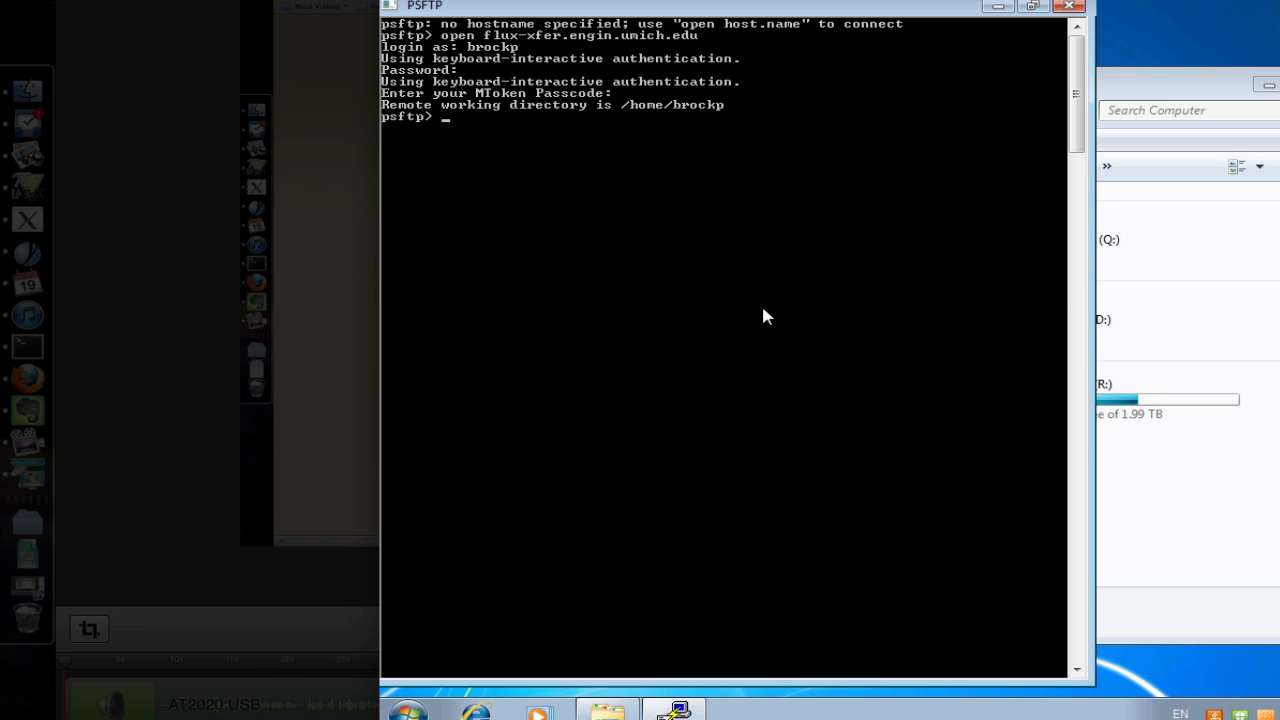
pyautogui.write('help')
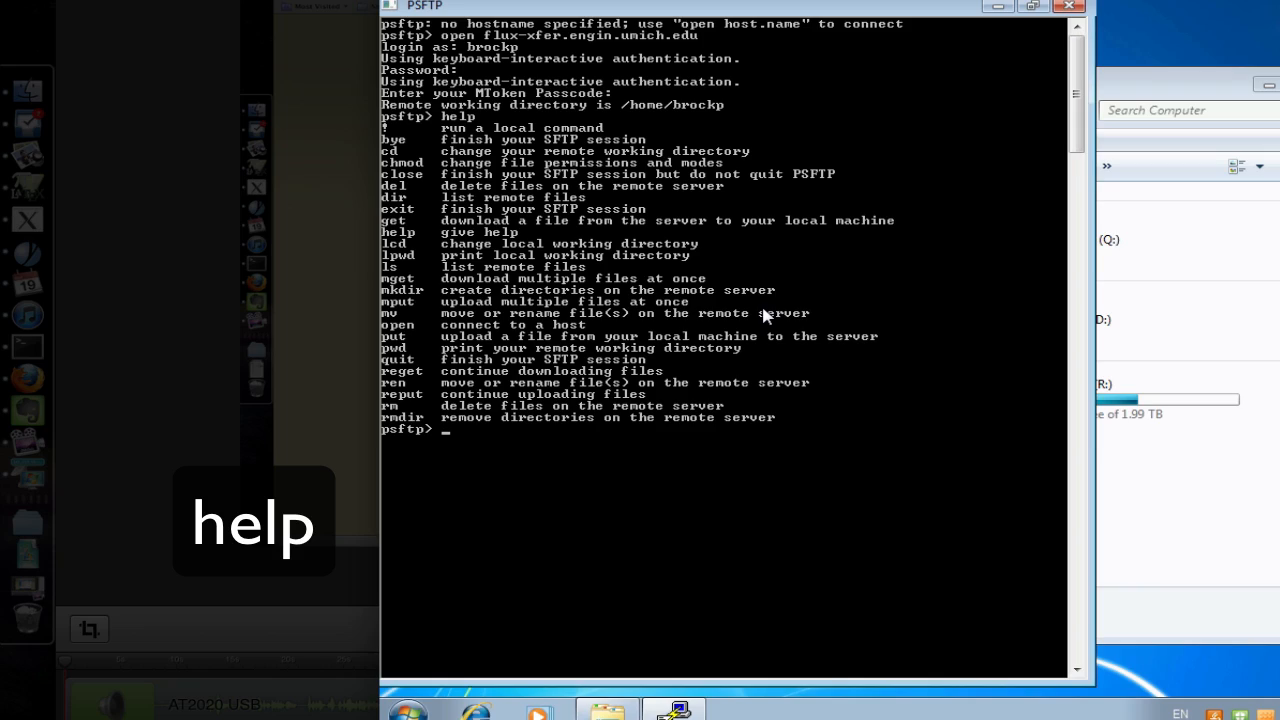
# List the remote home directory files and confirm /home/brockp as working directory.
pyautogui.write('ls')
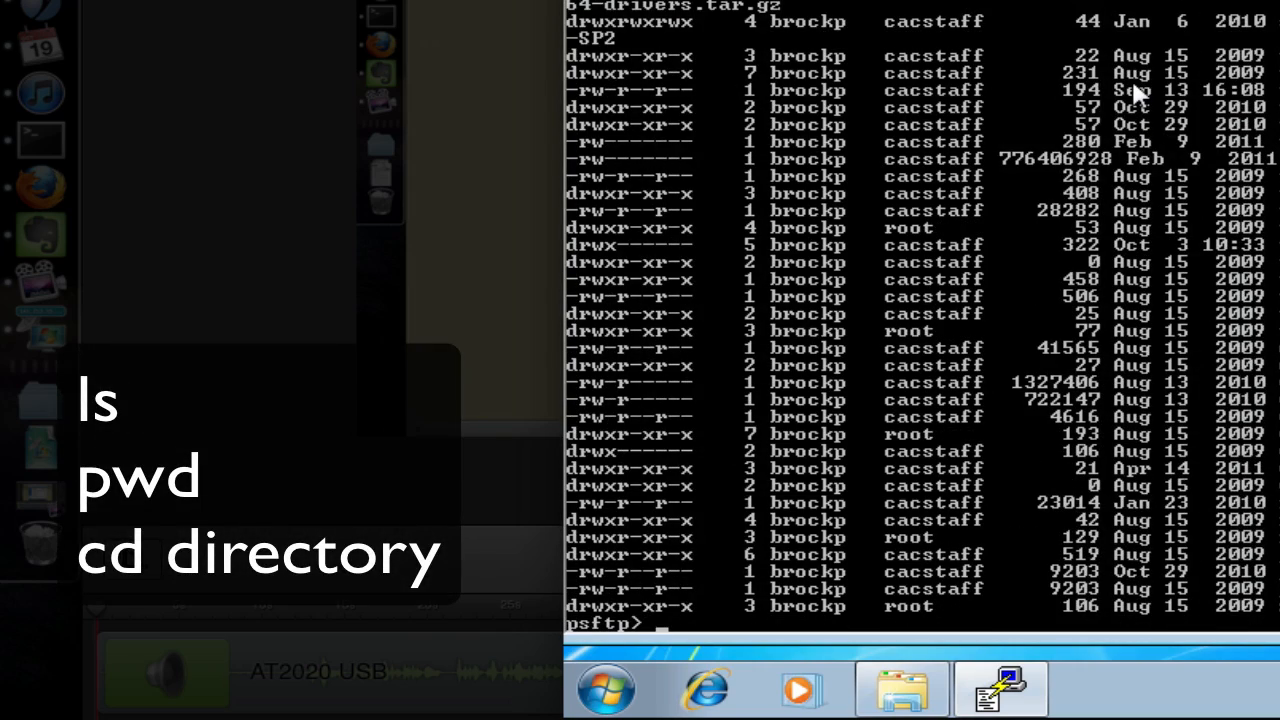
pyautogui.write('pwd')
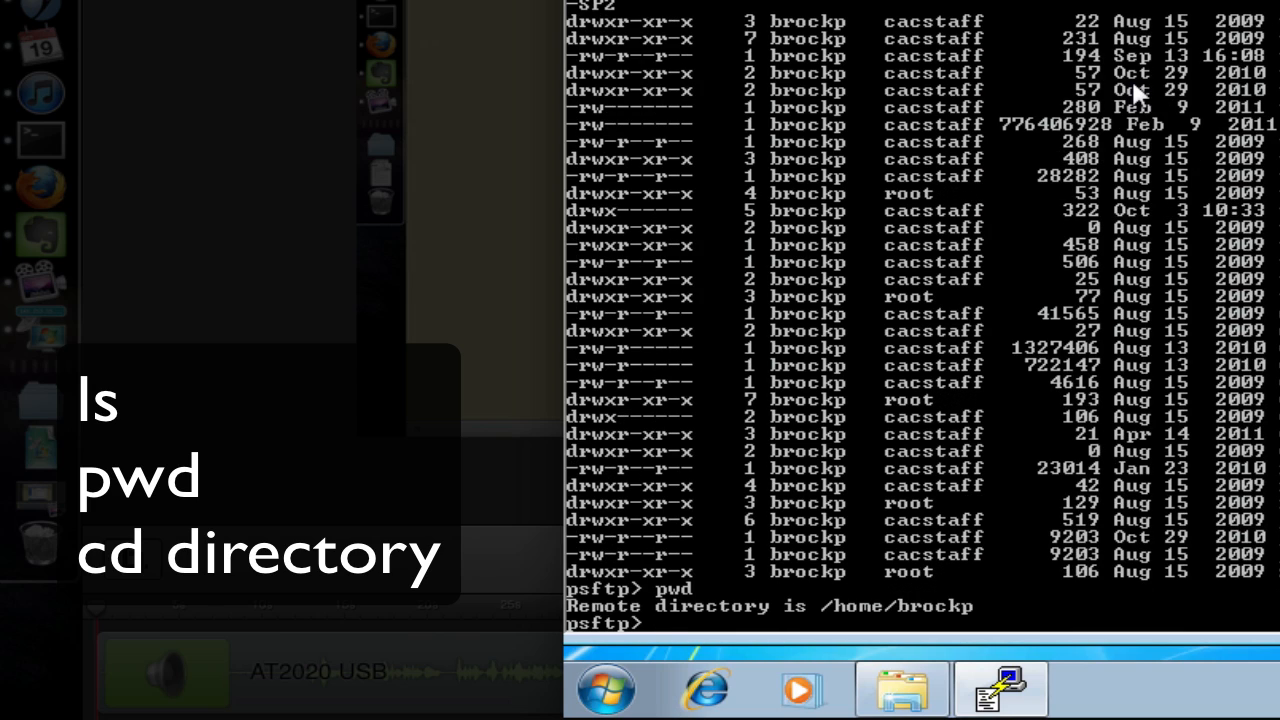
# Change the remote working directory to /nobackup/brockp.
pyautogui.write('cd')
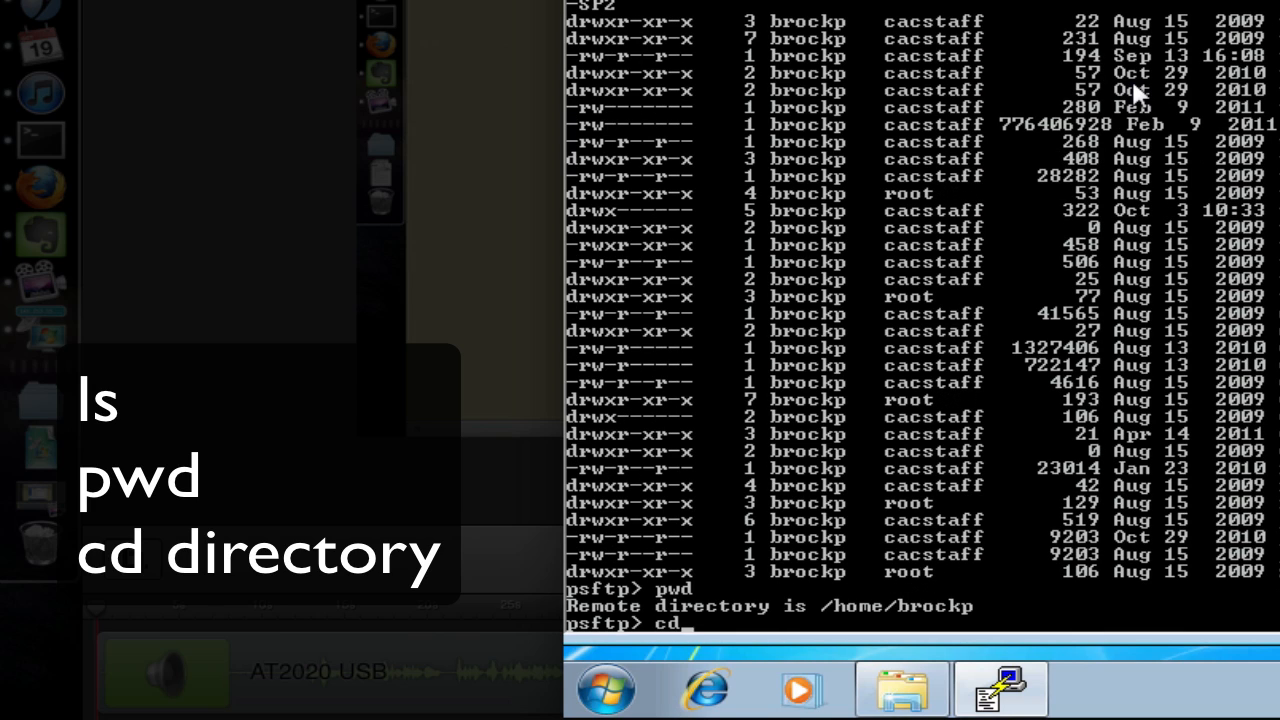
pyautogui.write('/nobr')
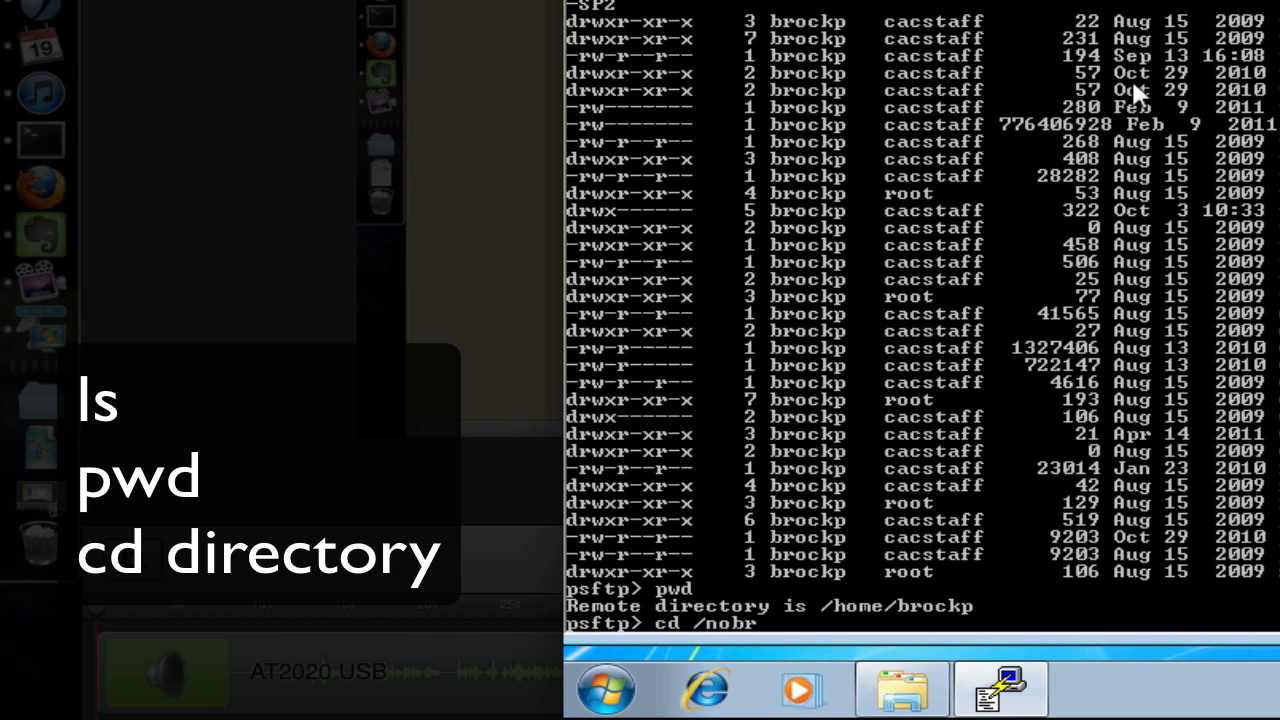
pyautogui.press('BackSpace')
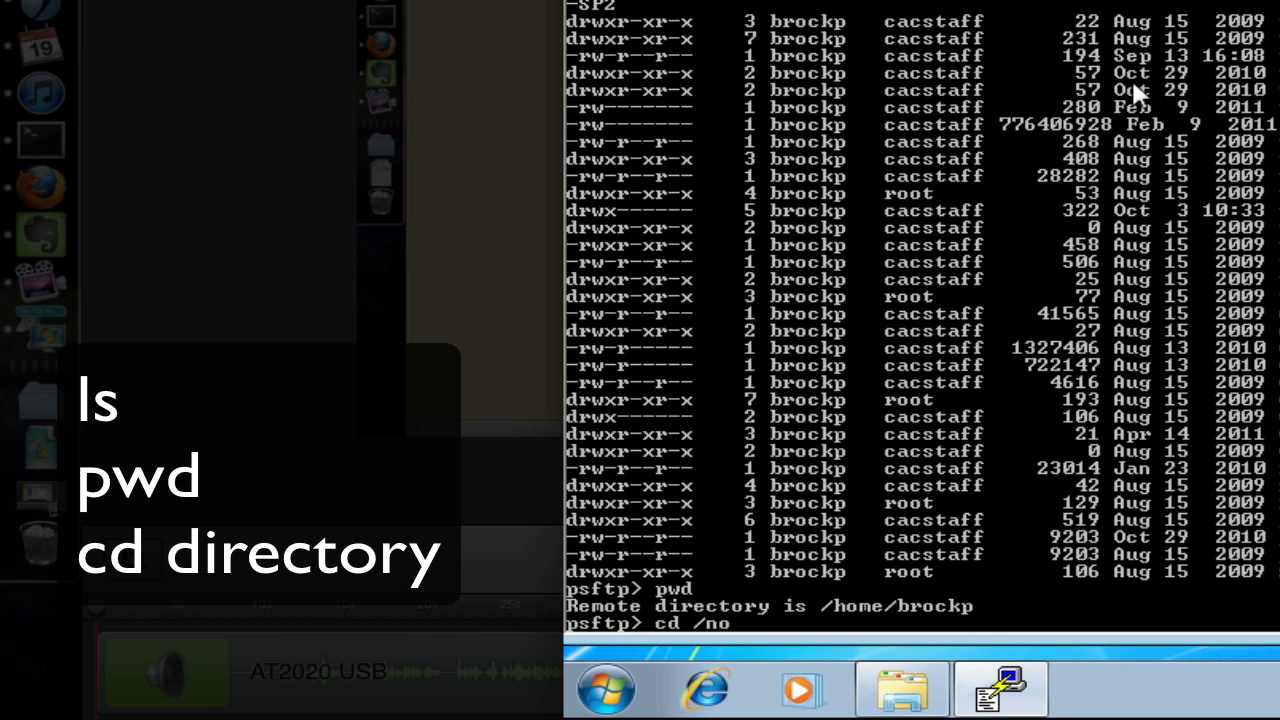
pyautogui.write('back')
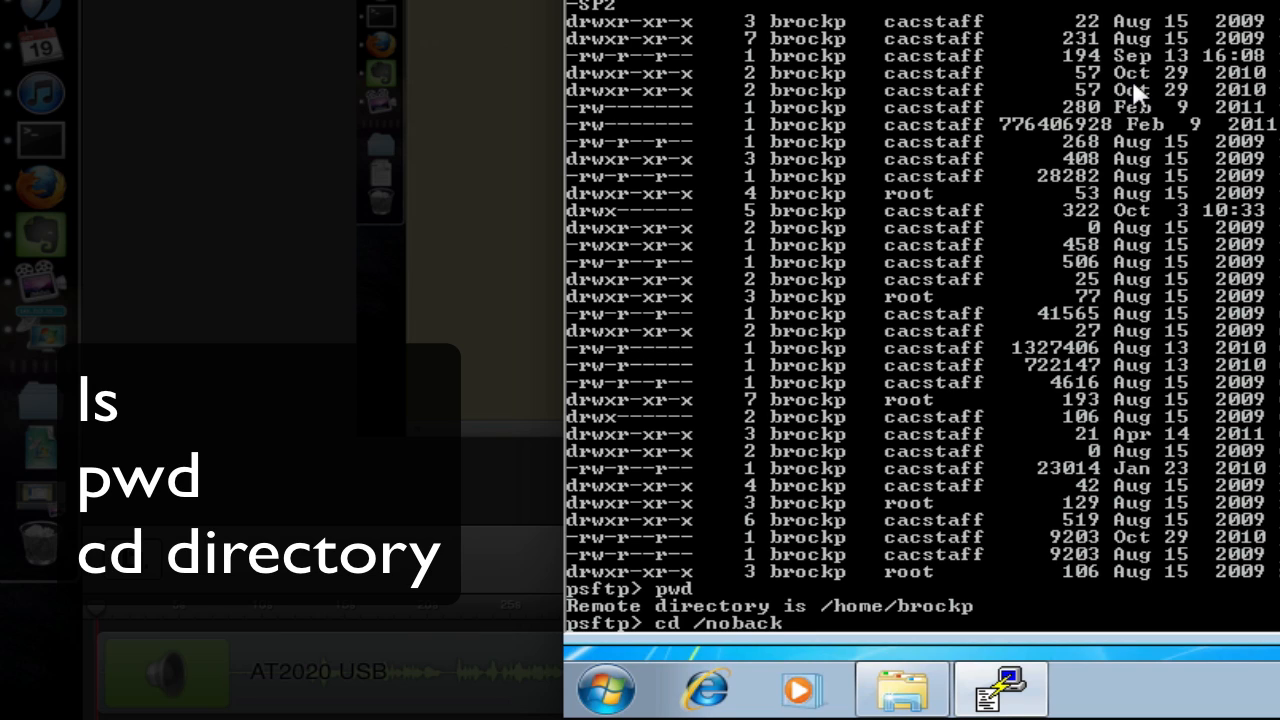
pyautogui.write('up/brockp')
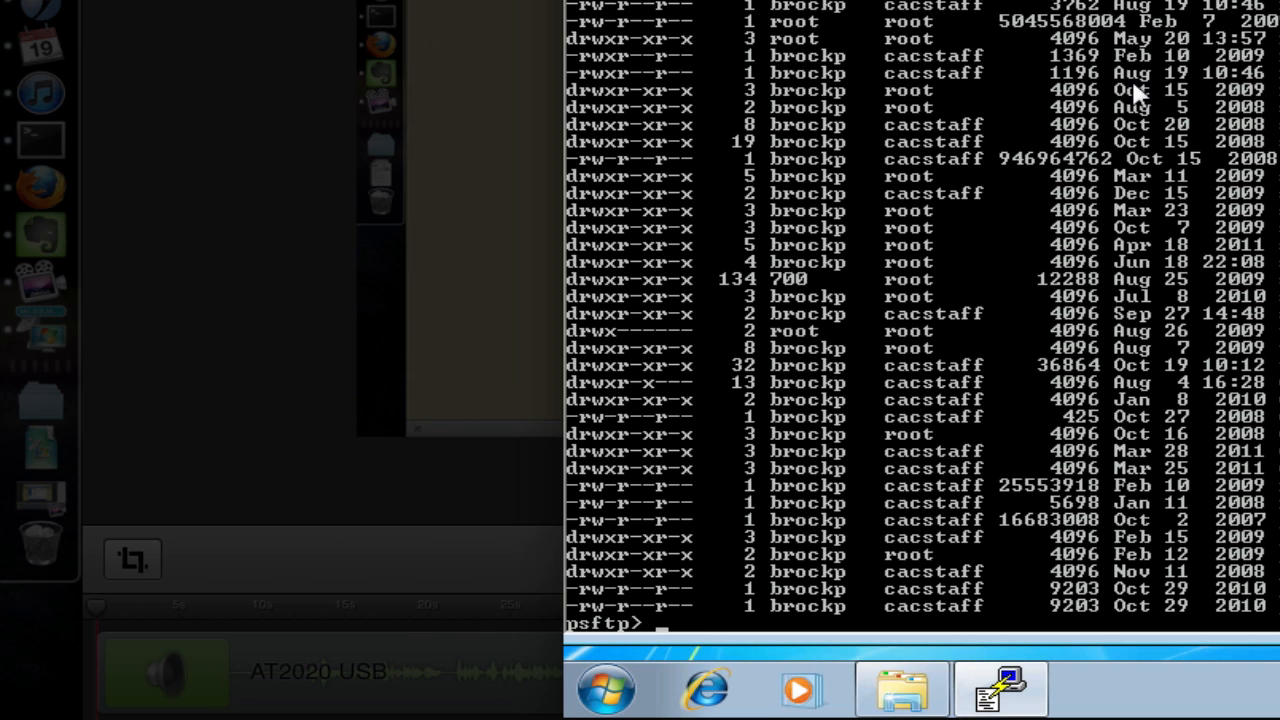
# Set the local working directory to M: with 'lcd m:' and show the help listing again.
pyautogui.write('l')
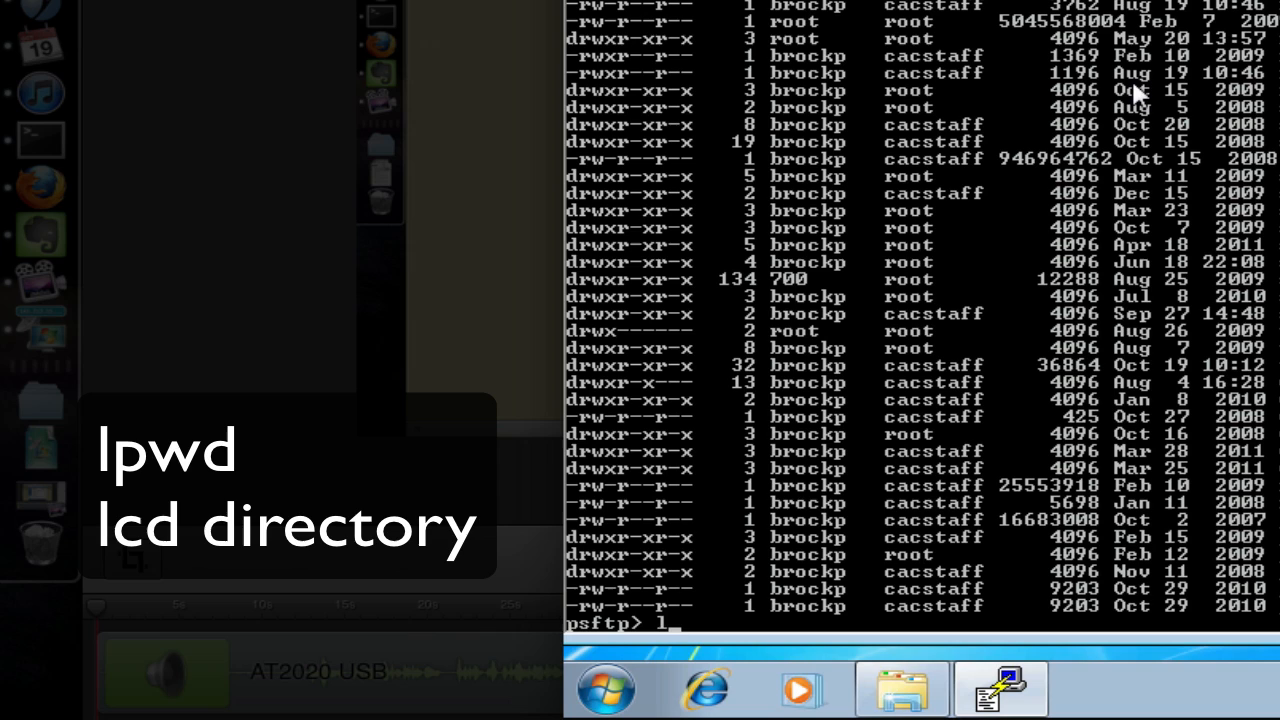
pyautogui.write('cd m:')
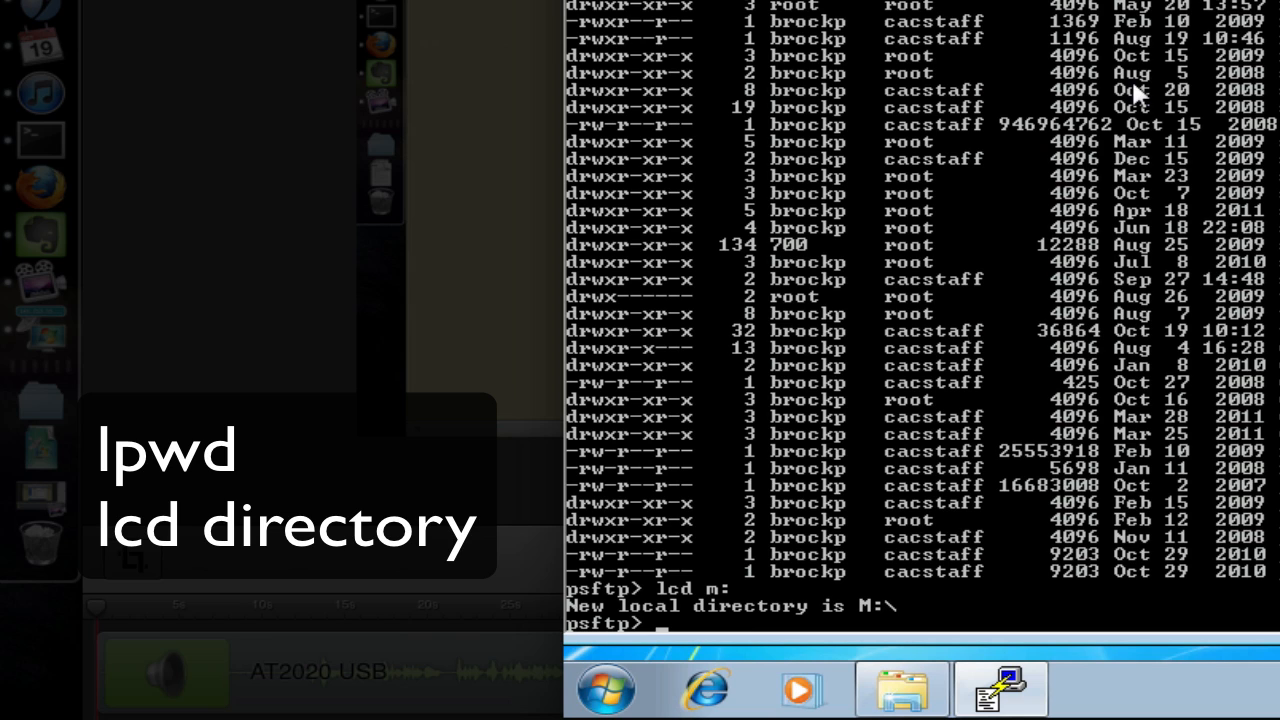
pyautogui.write('help')
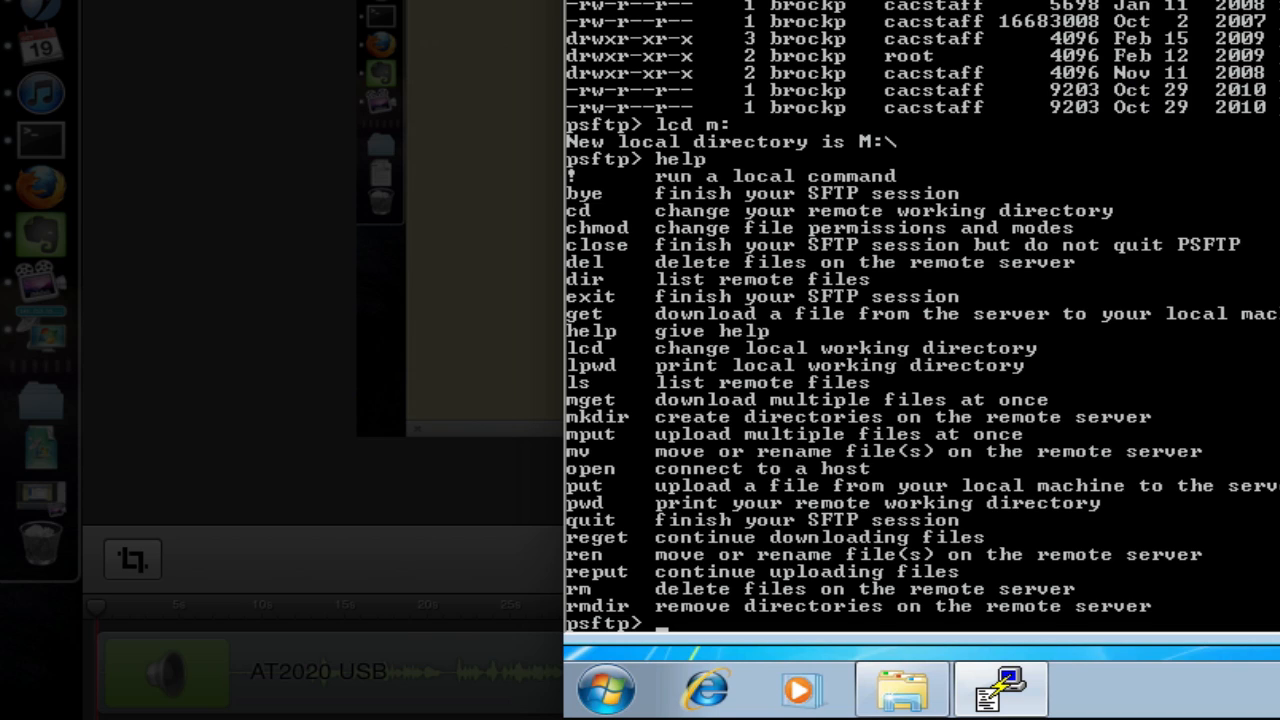
# Download yvsy.eps with 'get' and verify the local directory is M:\ via lpwd.
pyautogui.write('get y')
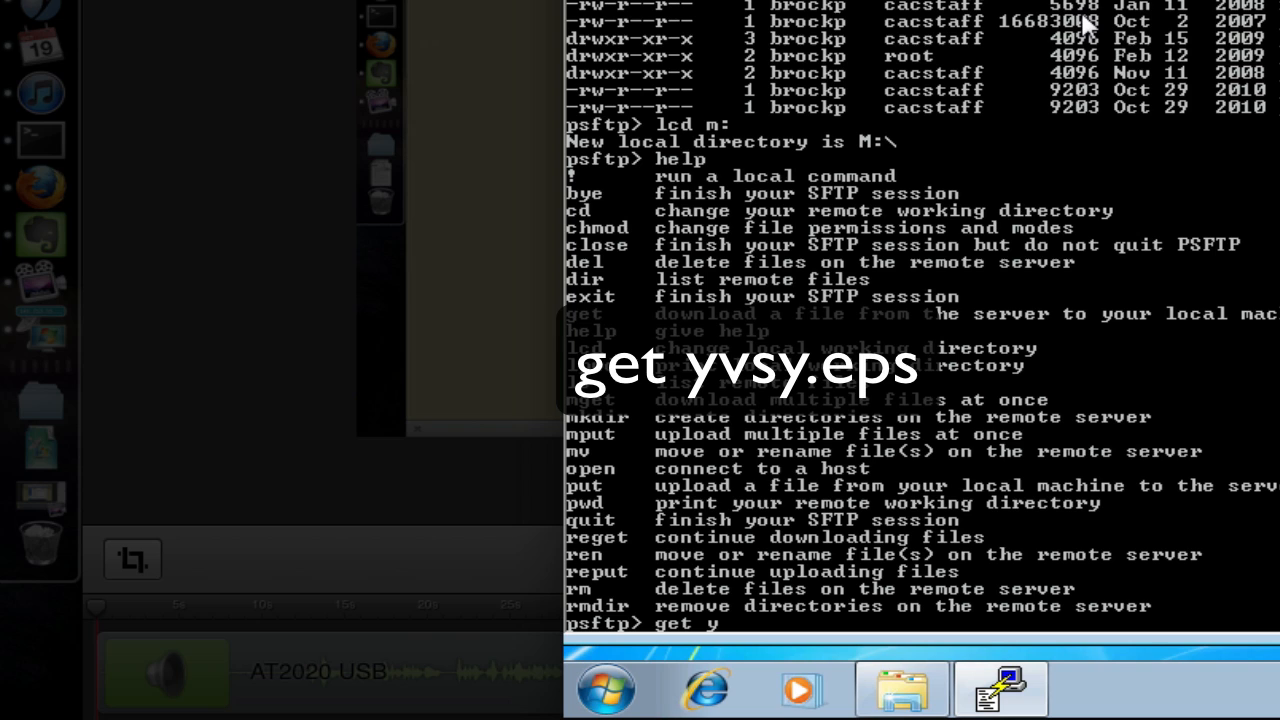
pyautogui.write('vsy.eps')
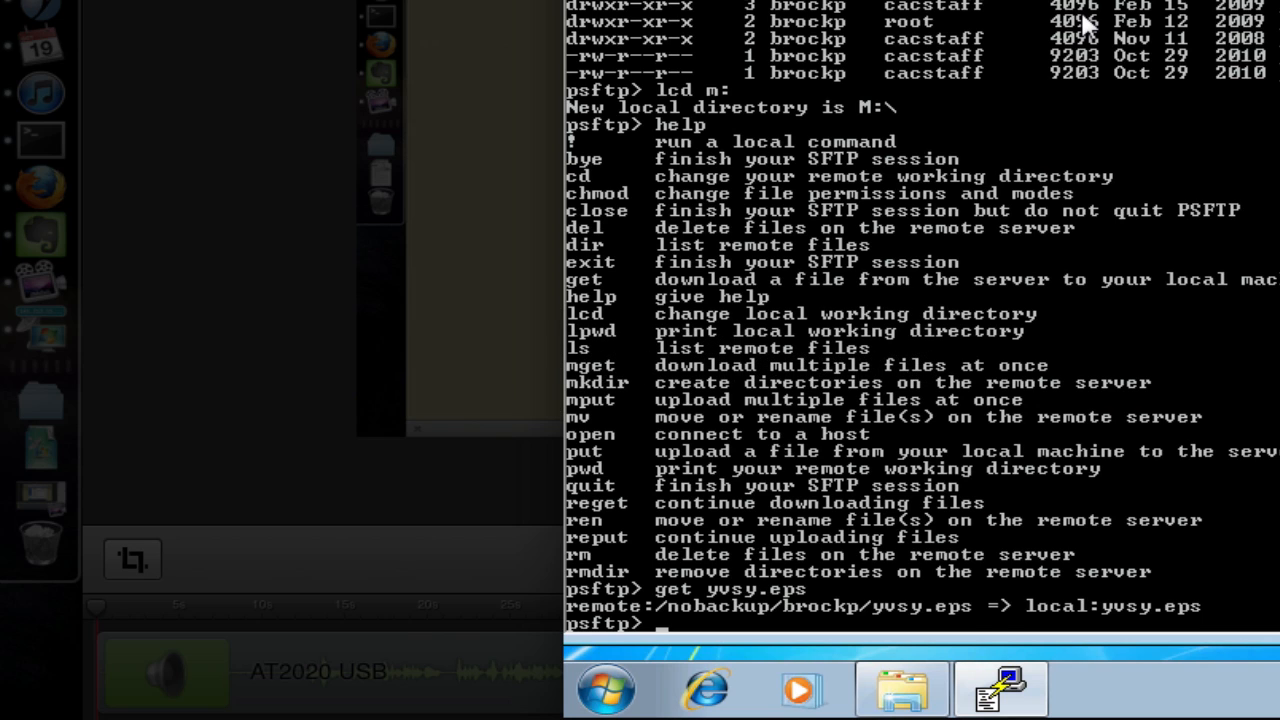
pyautogui.write('lpwd')
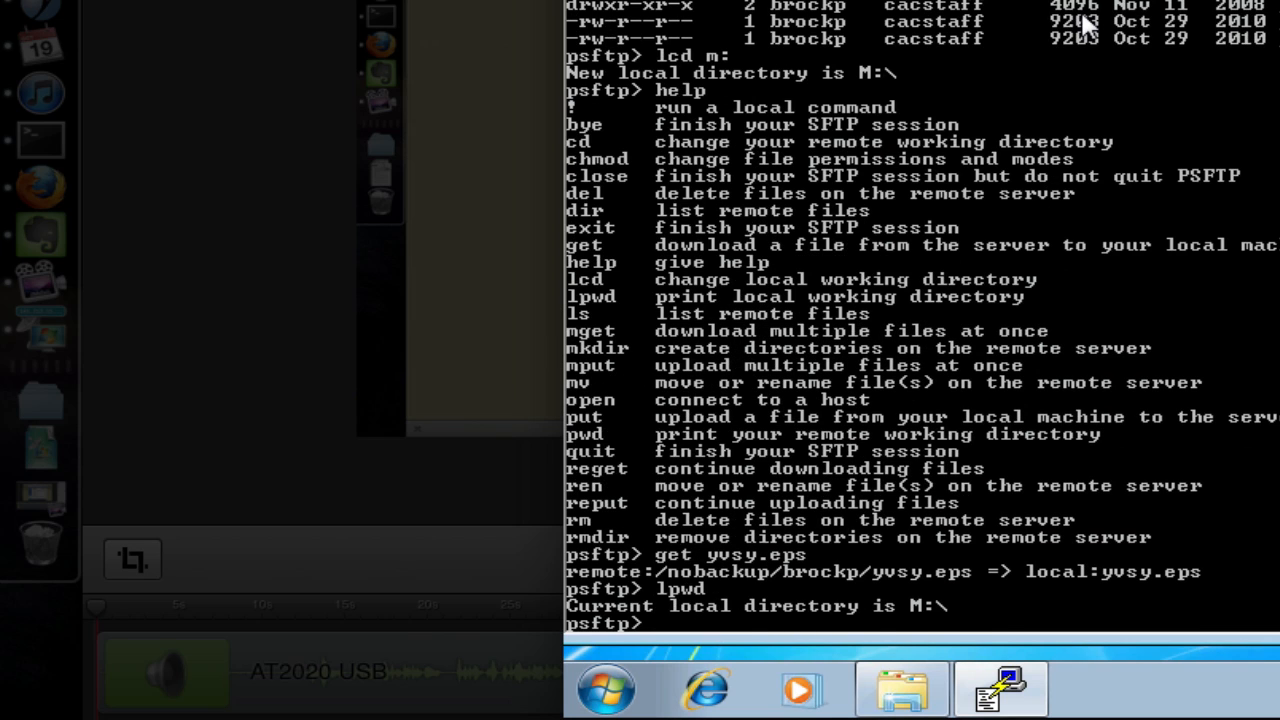